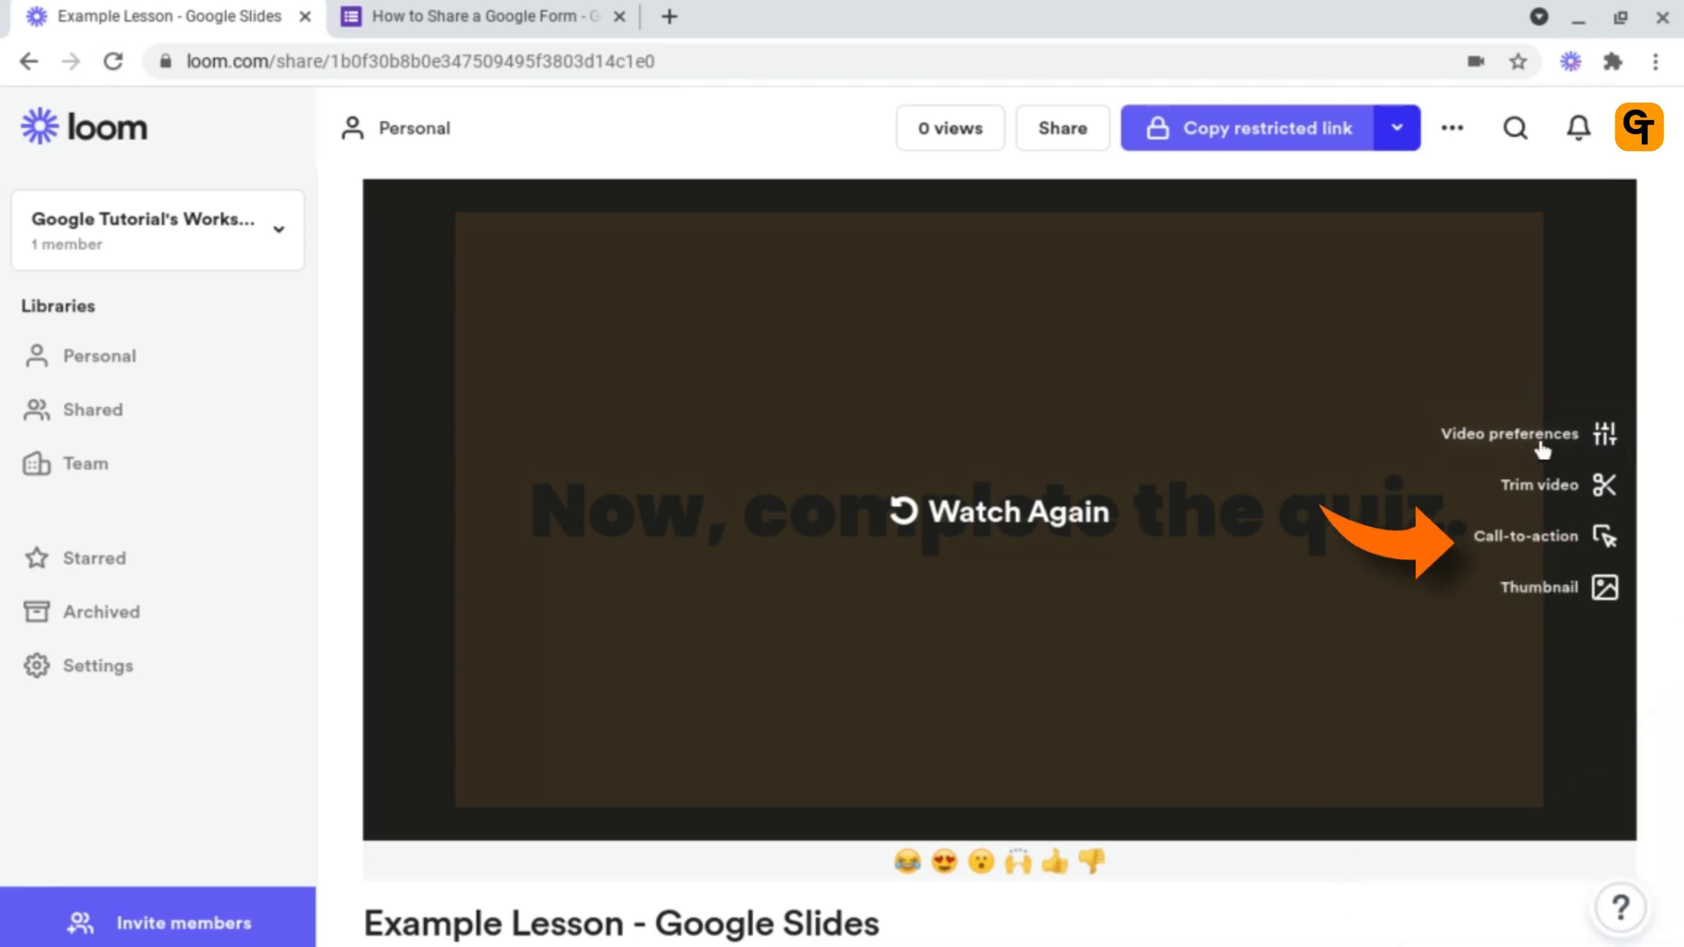
mouse_move(1545, 565)
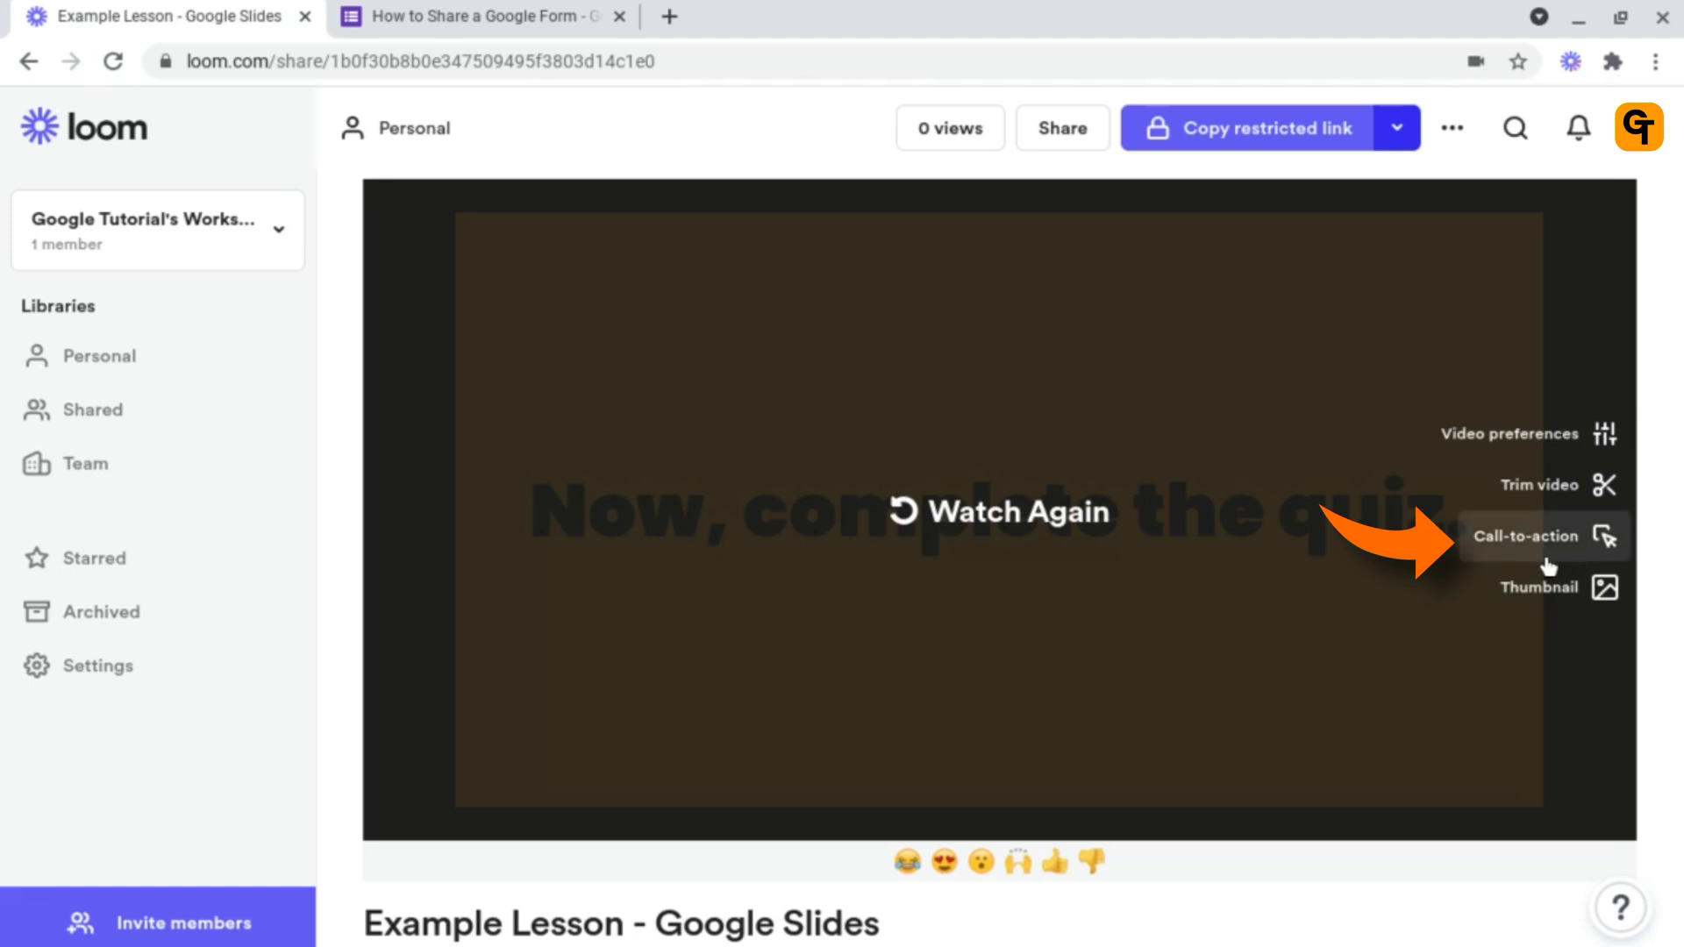
- Open the Create a call-to-action panel from the video's end screen
click(1525, 536)
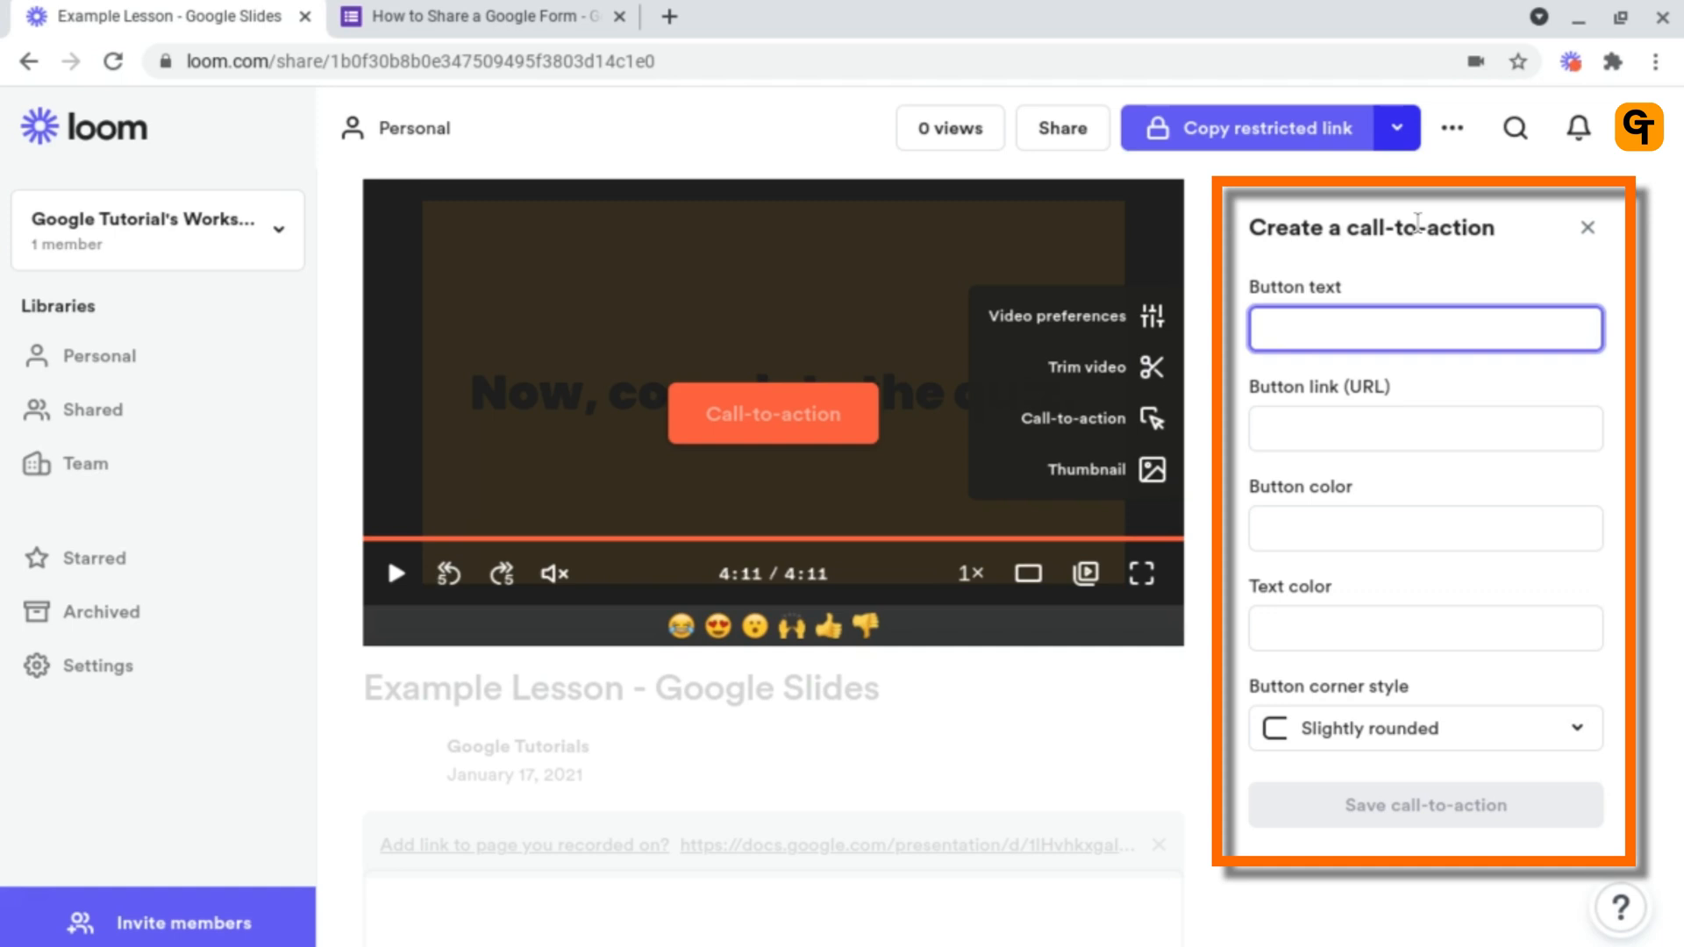
mouse_move(1349, 298)
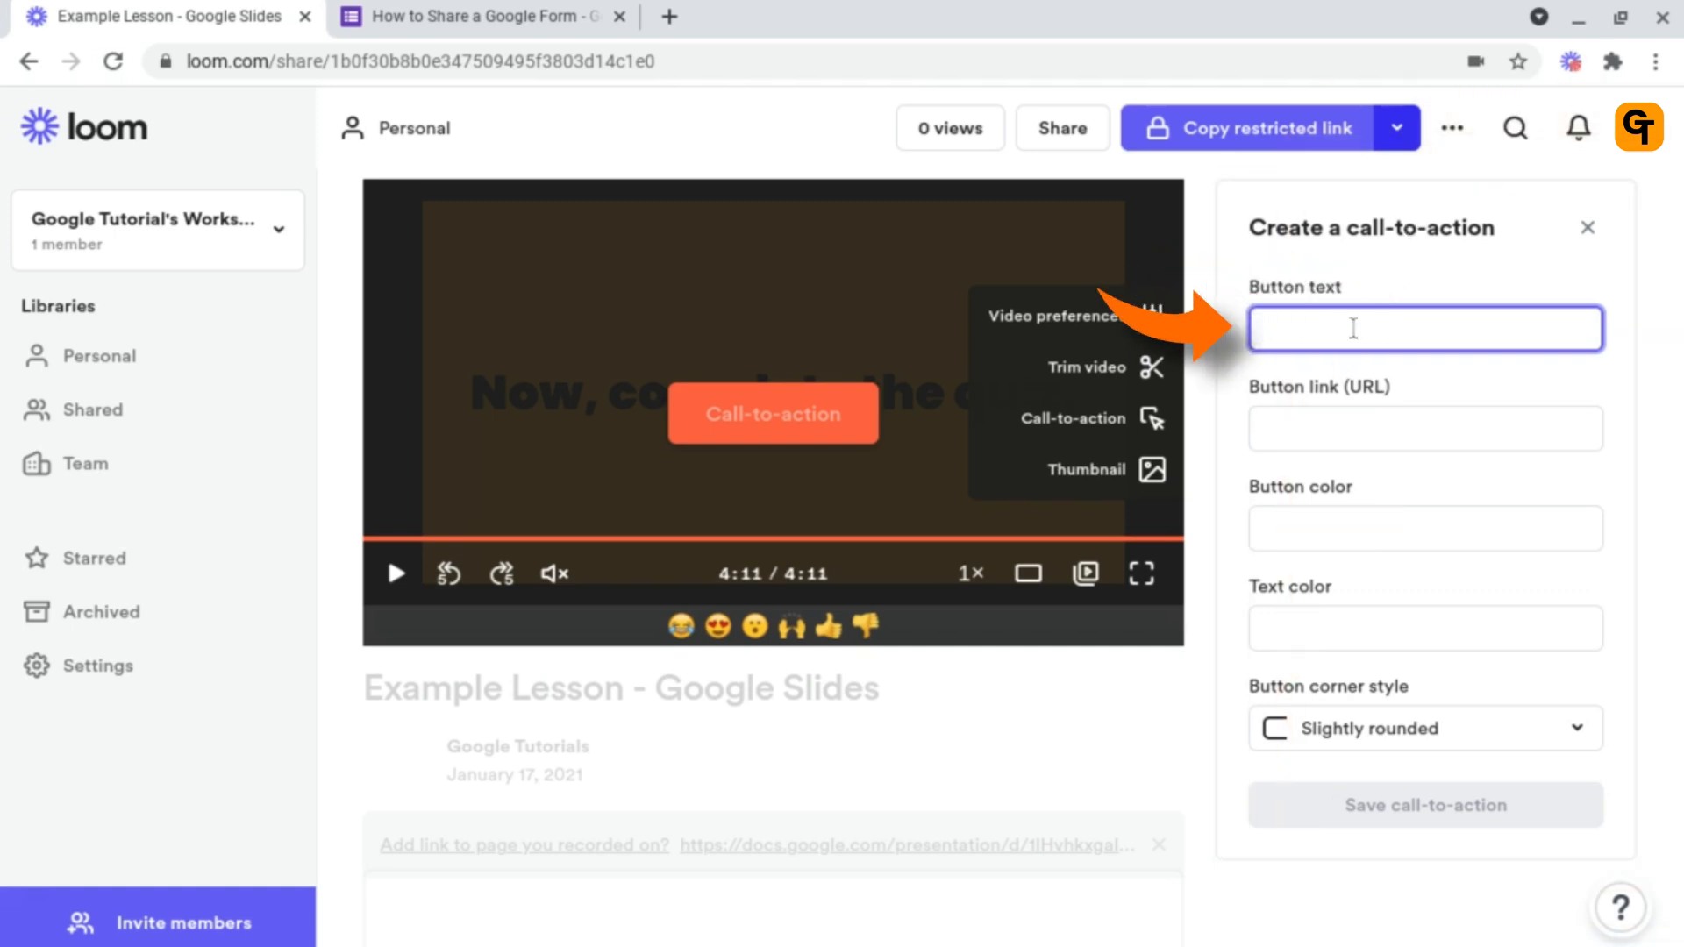
- Enter 'Go to Quiz' as the call-to-action button text
text(Go to Quiz)
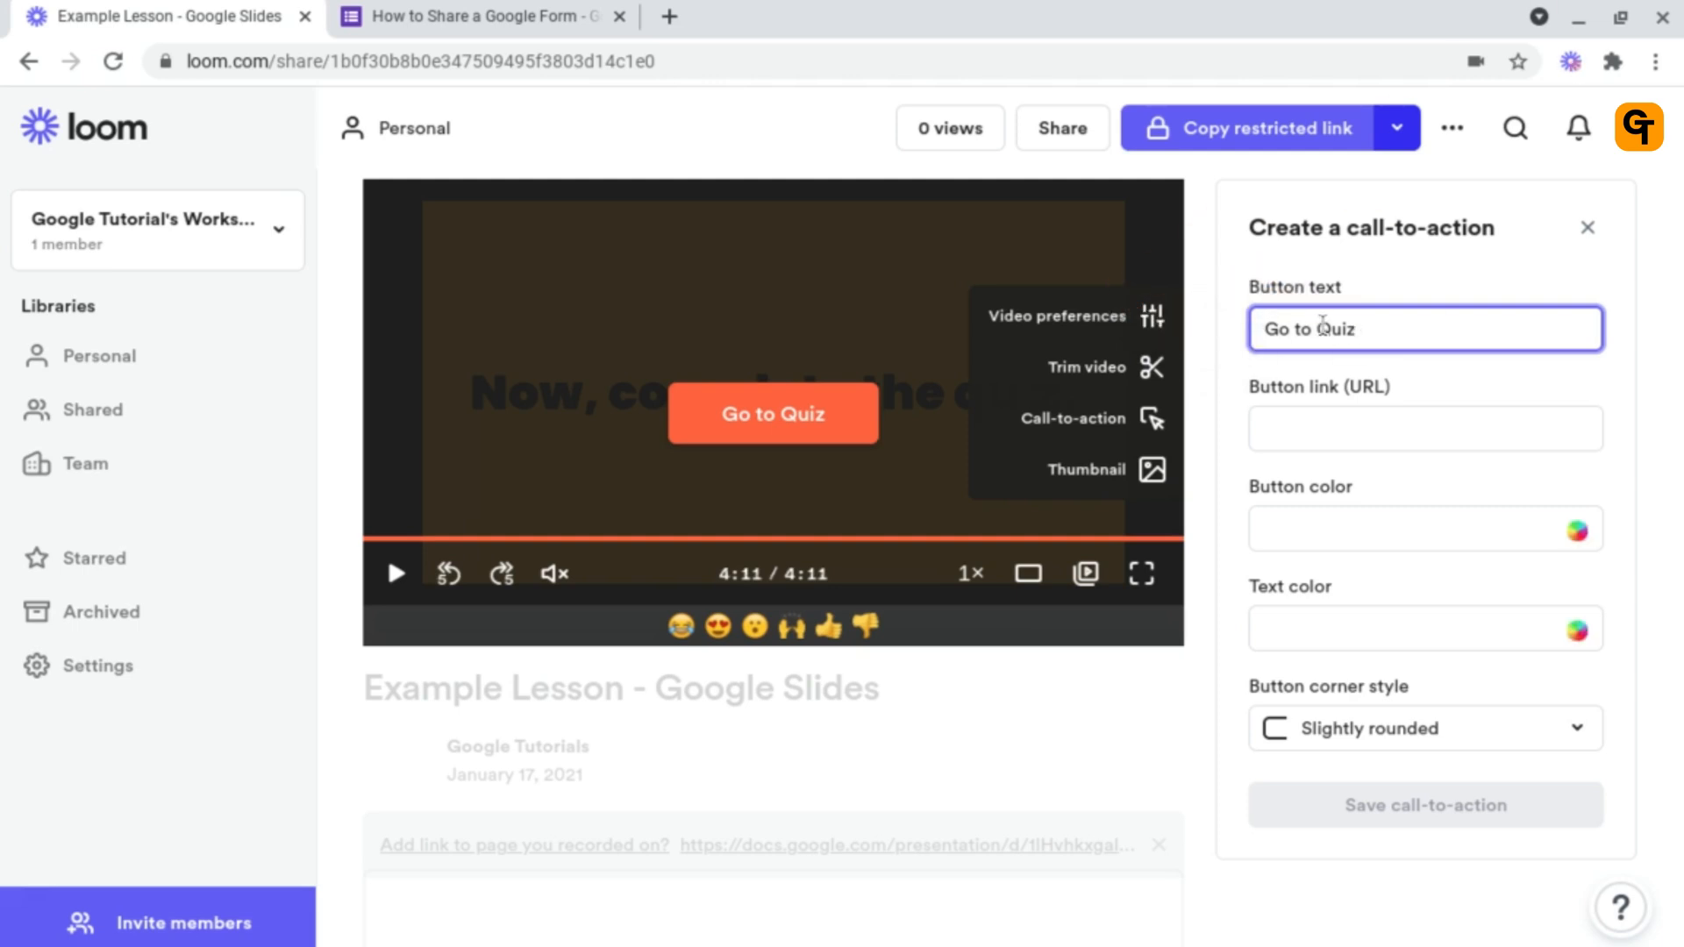
click(1424, 427)
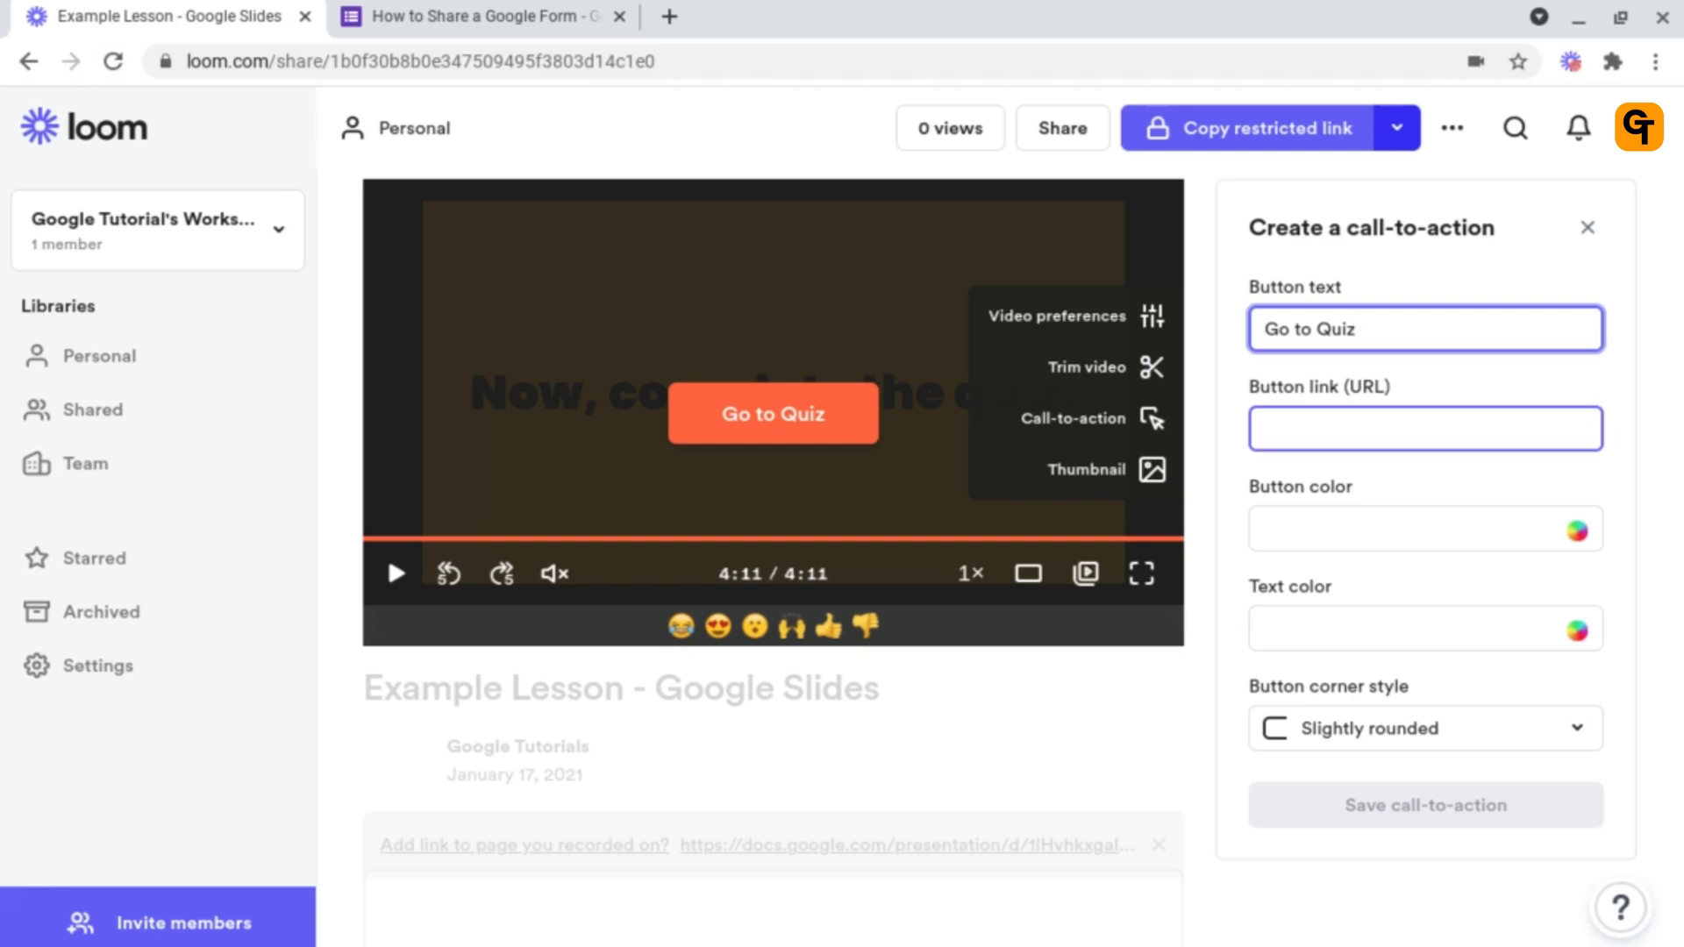
- Copy the Google Forms quiz's Send link into the button link field
click(473, 16)
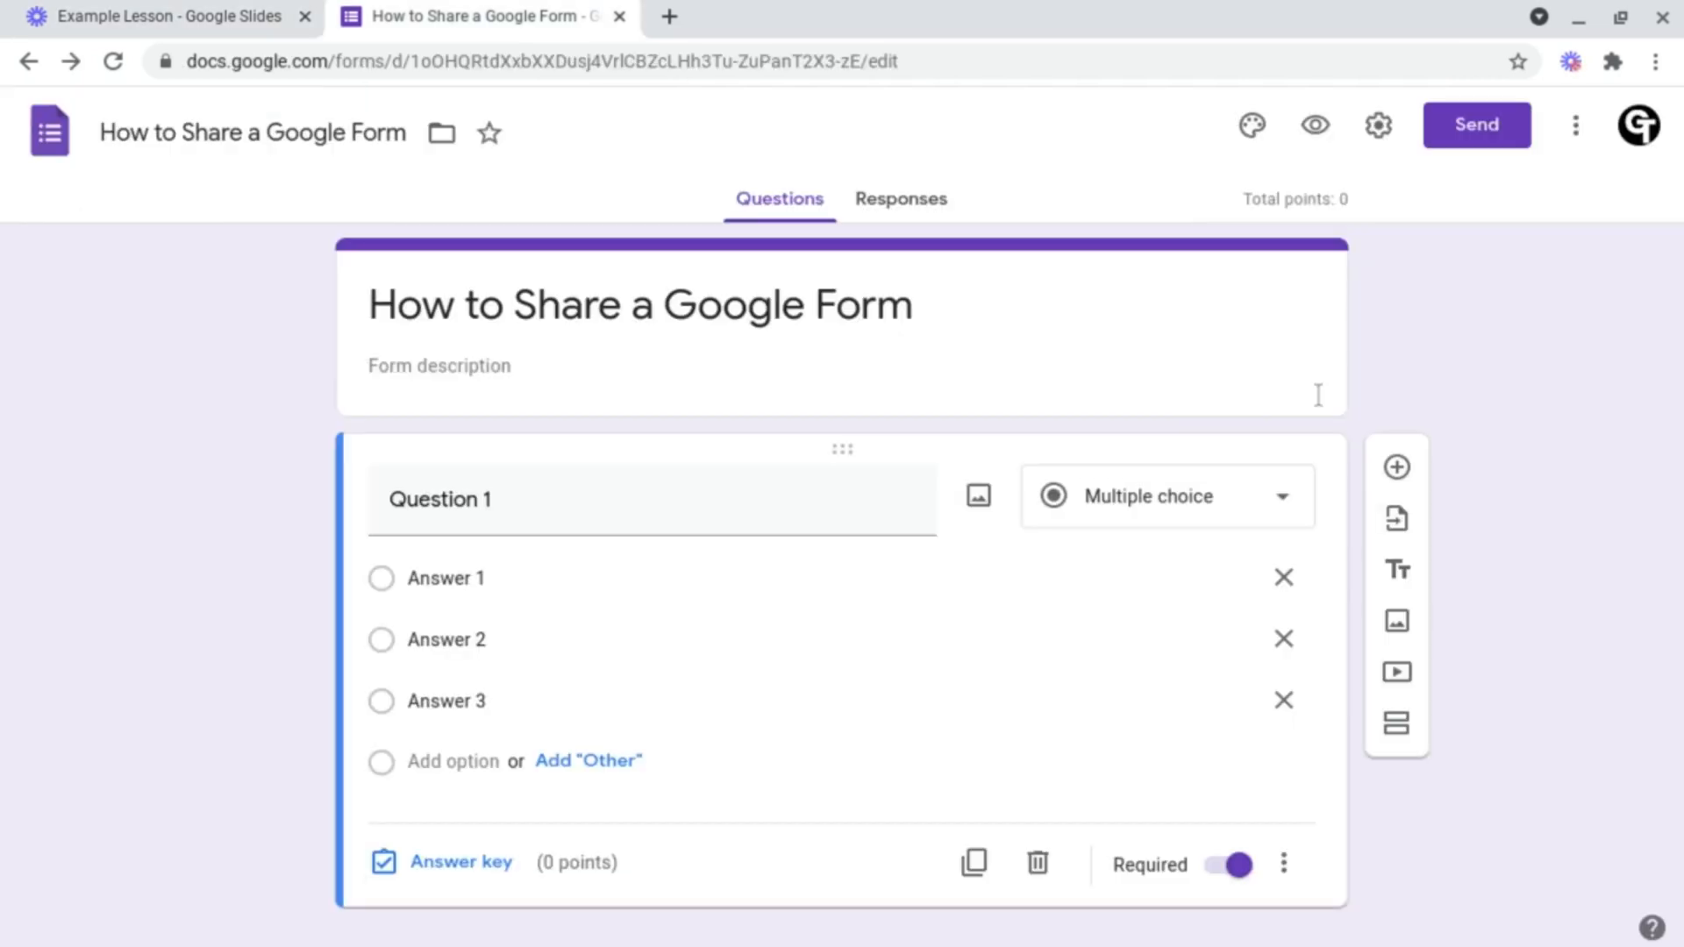
click(1475, 125)
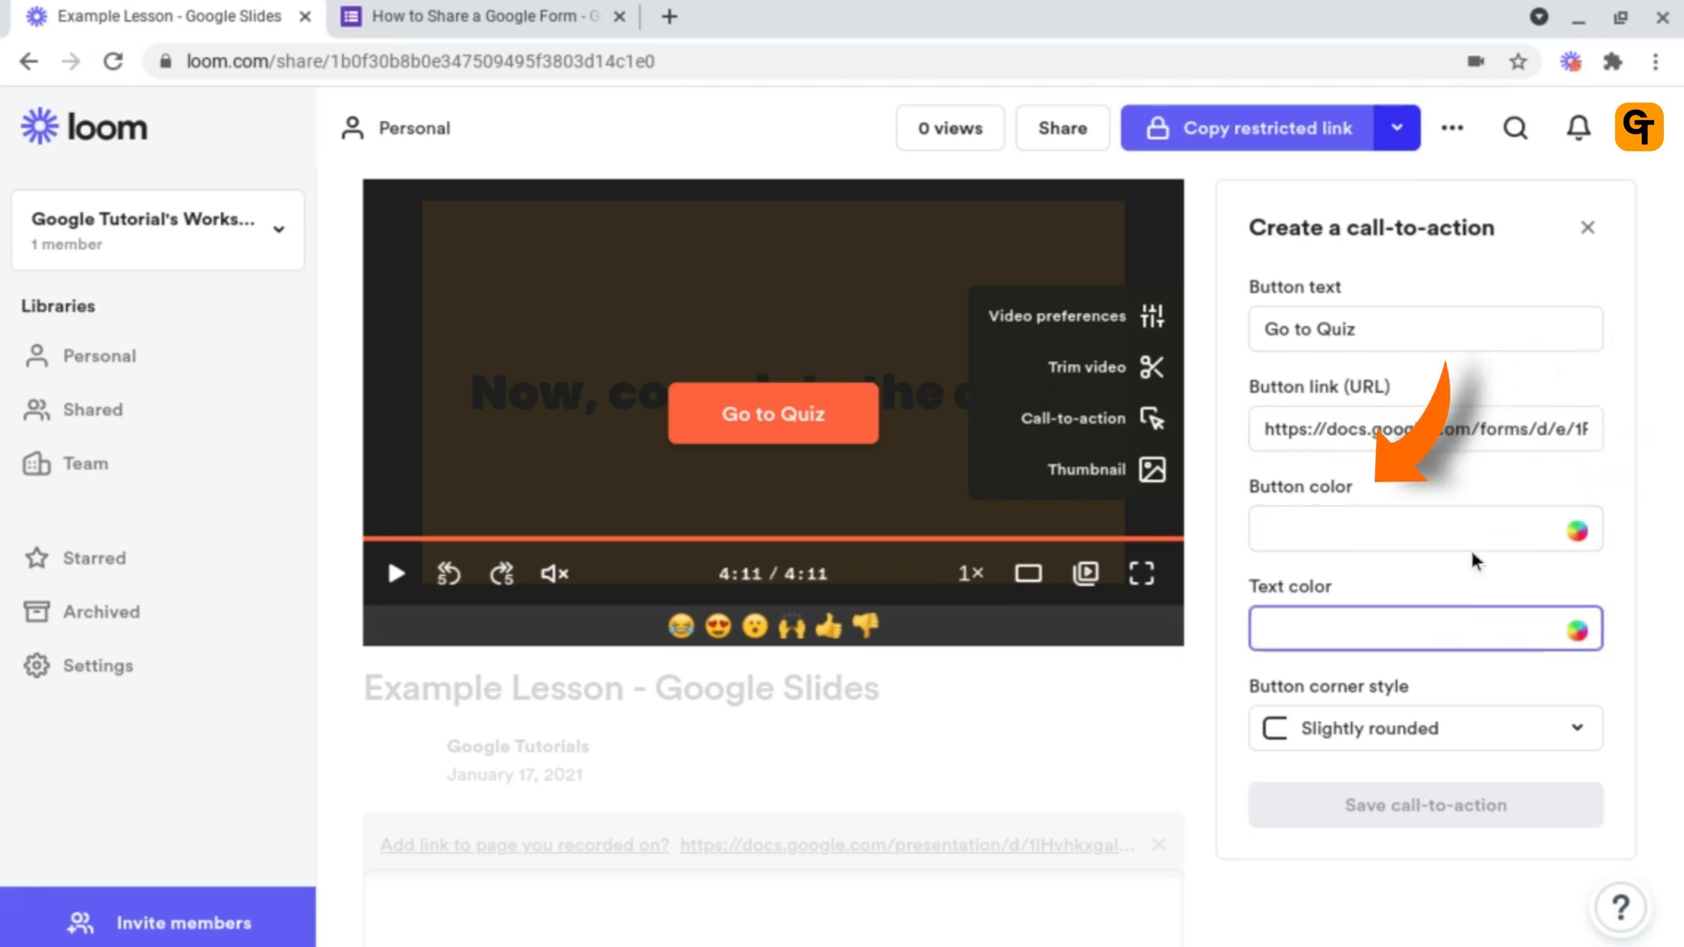
- Set the Go to Quiz button colour to #ff3300
click(1407, 527)
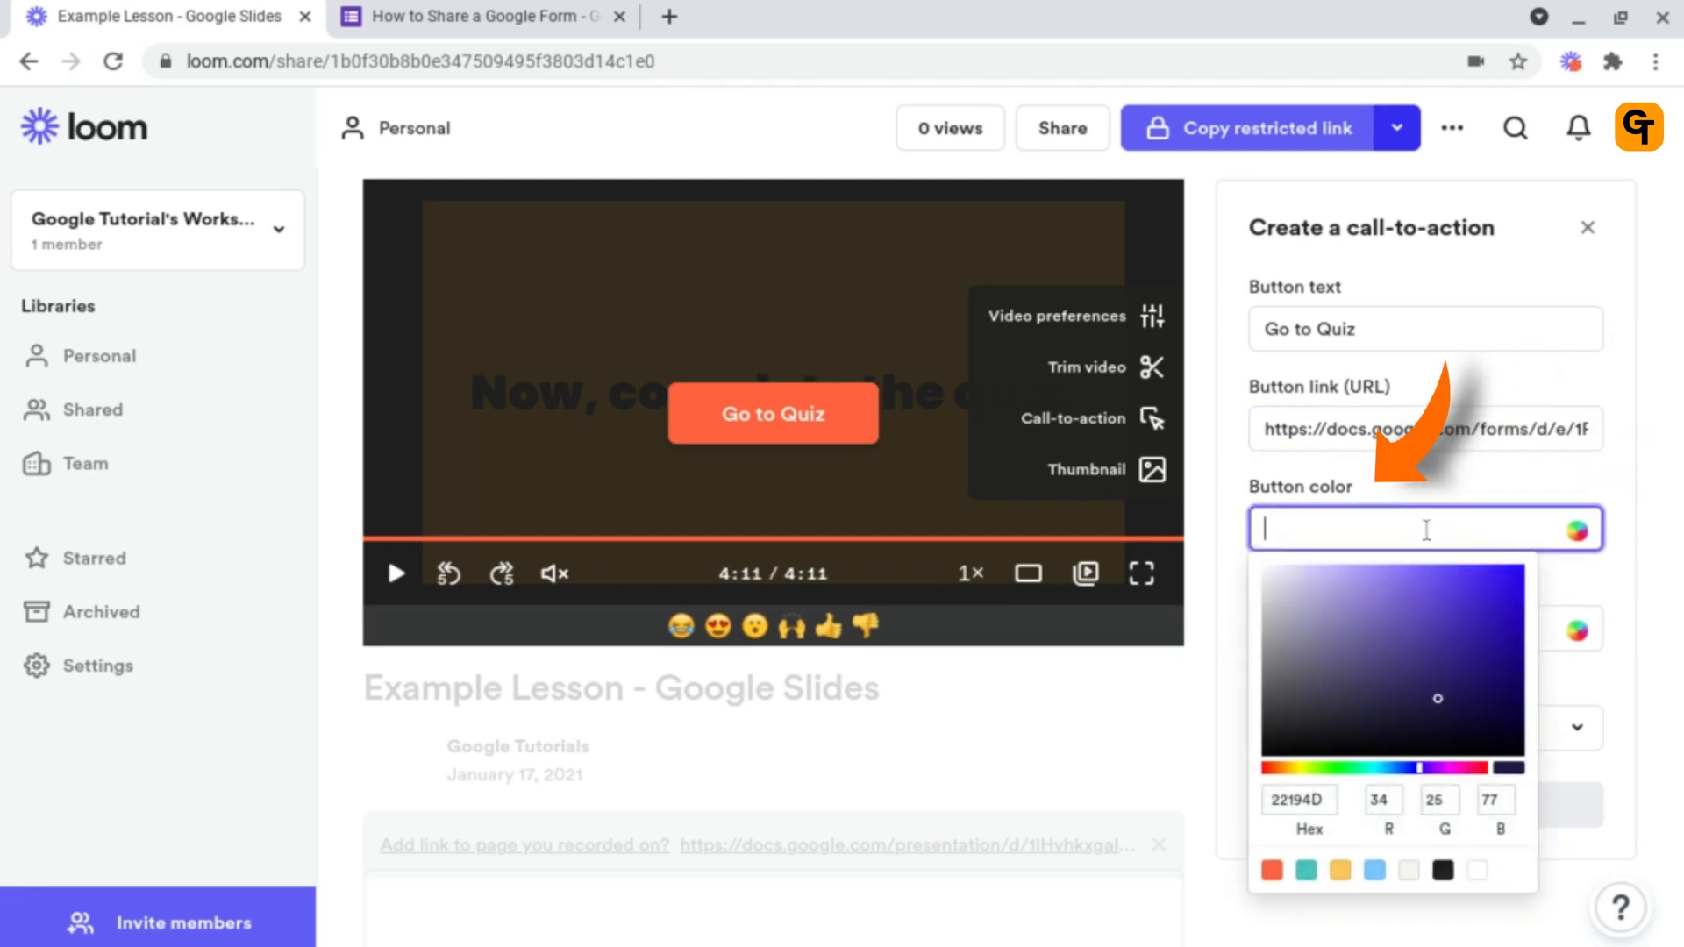
text(#362492)
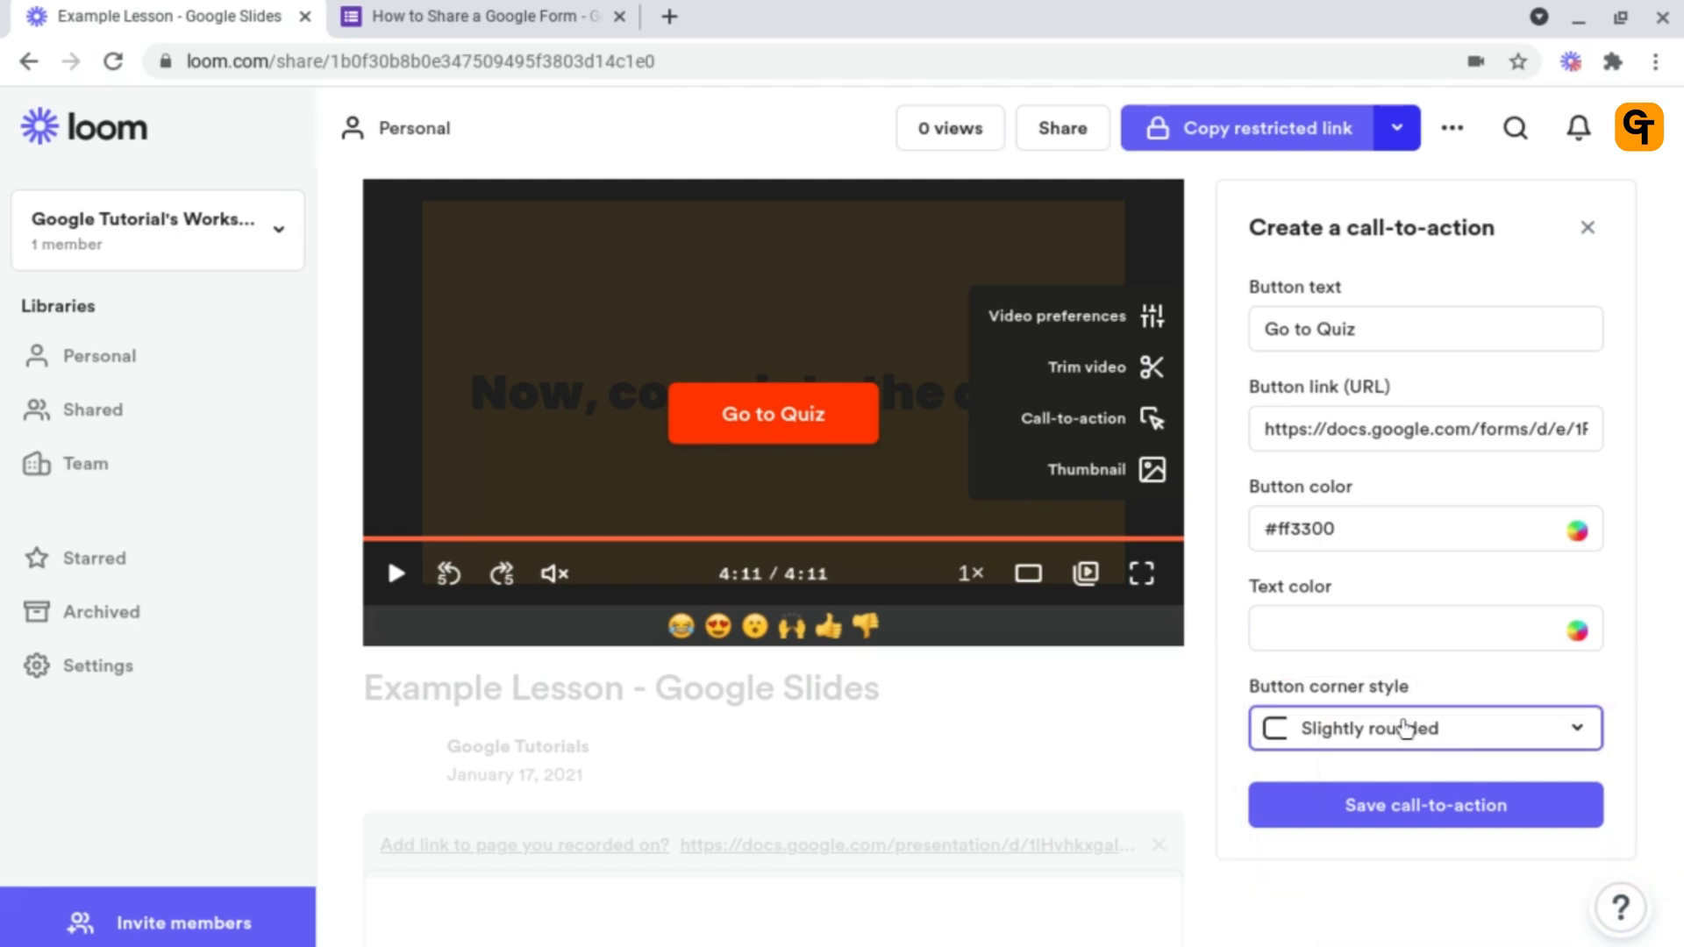
- Try Squared corners, then set the button corner style to Rounded
click(1422, 727)
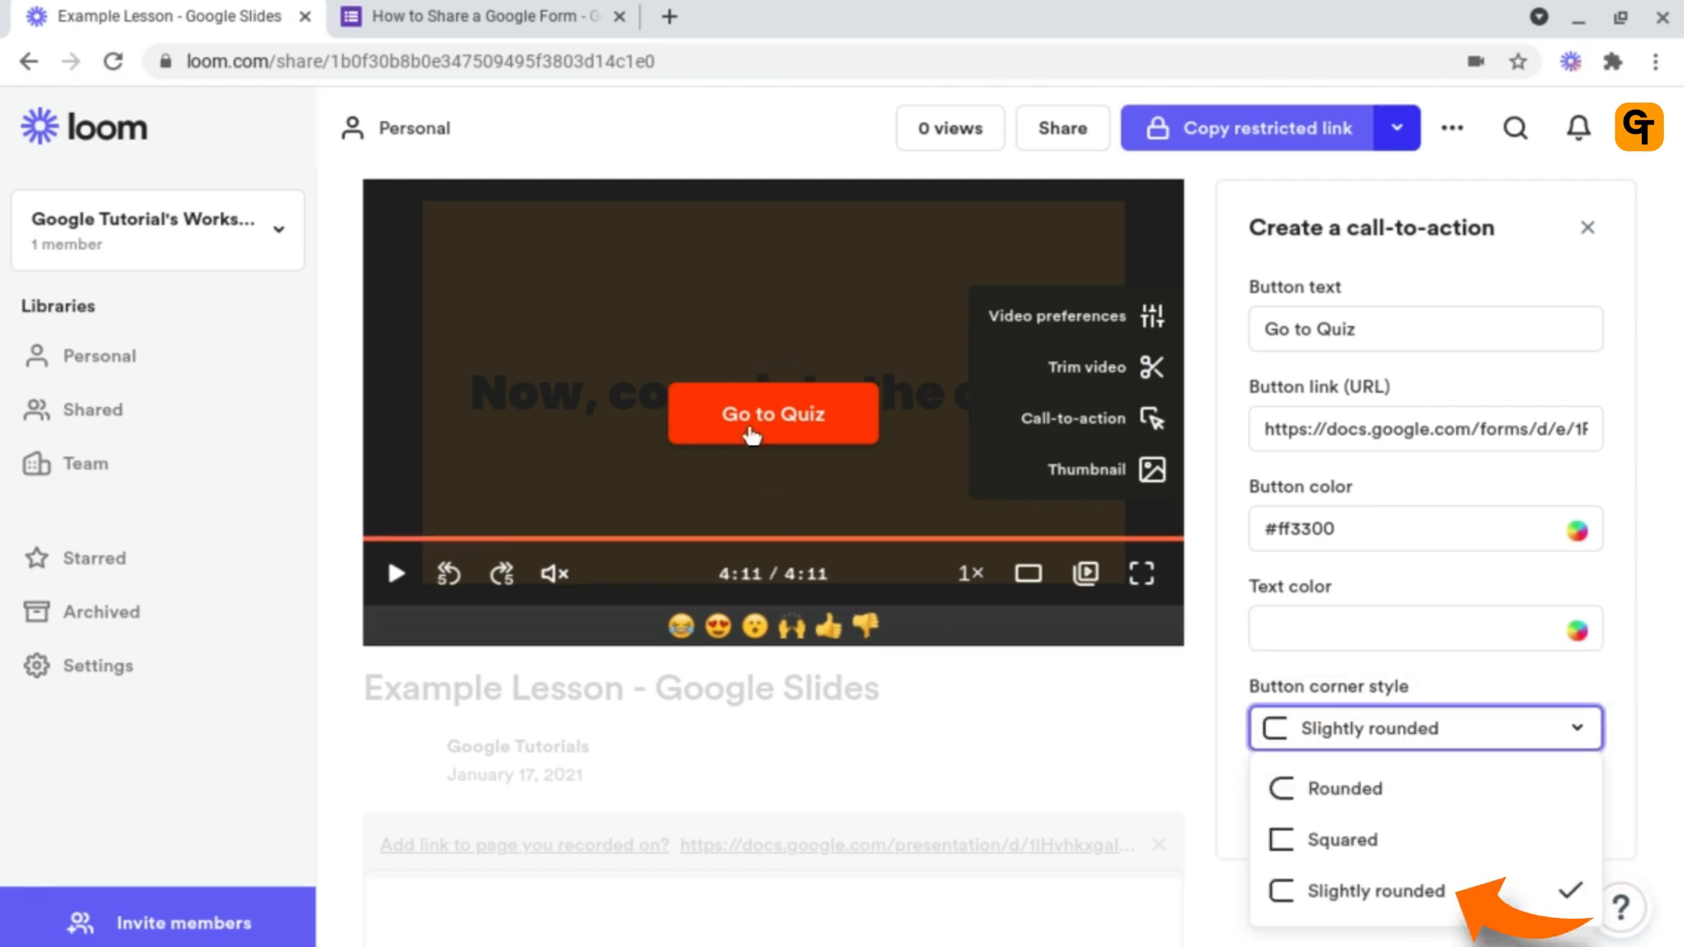
click(1351, 839)
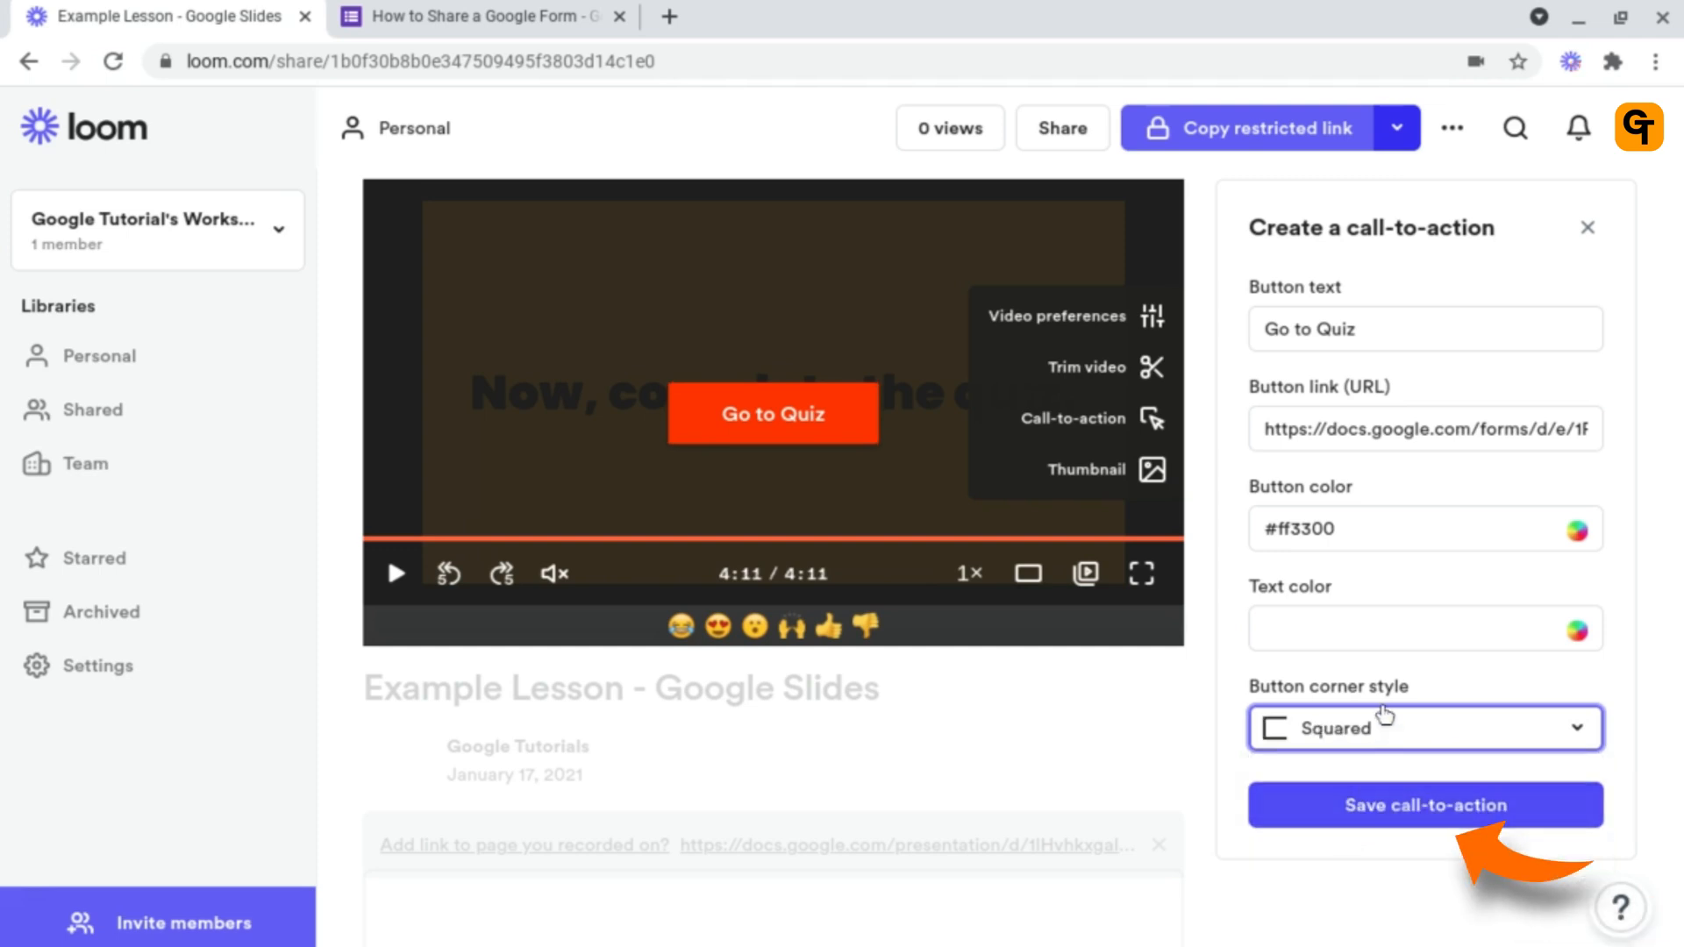
click(1423, 727)
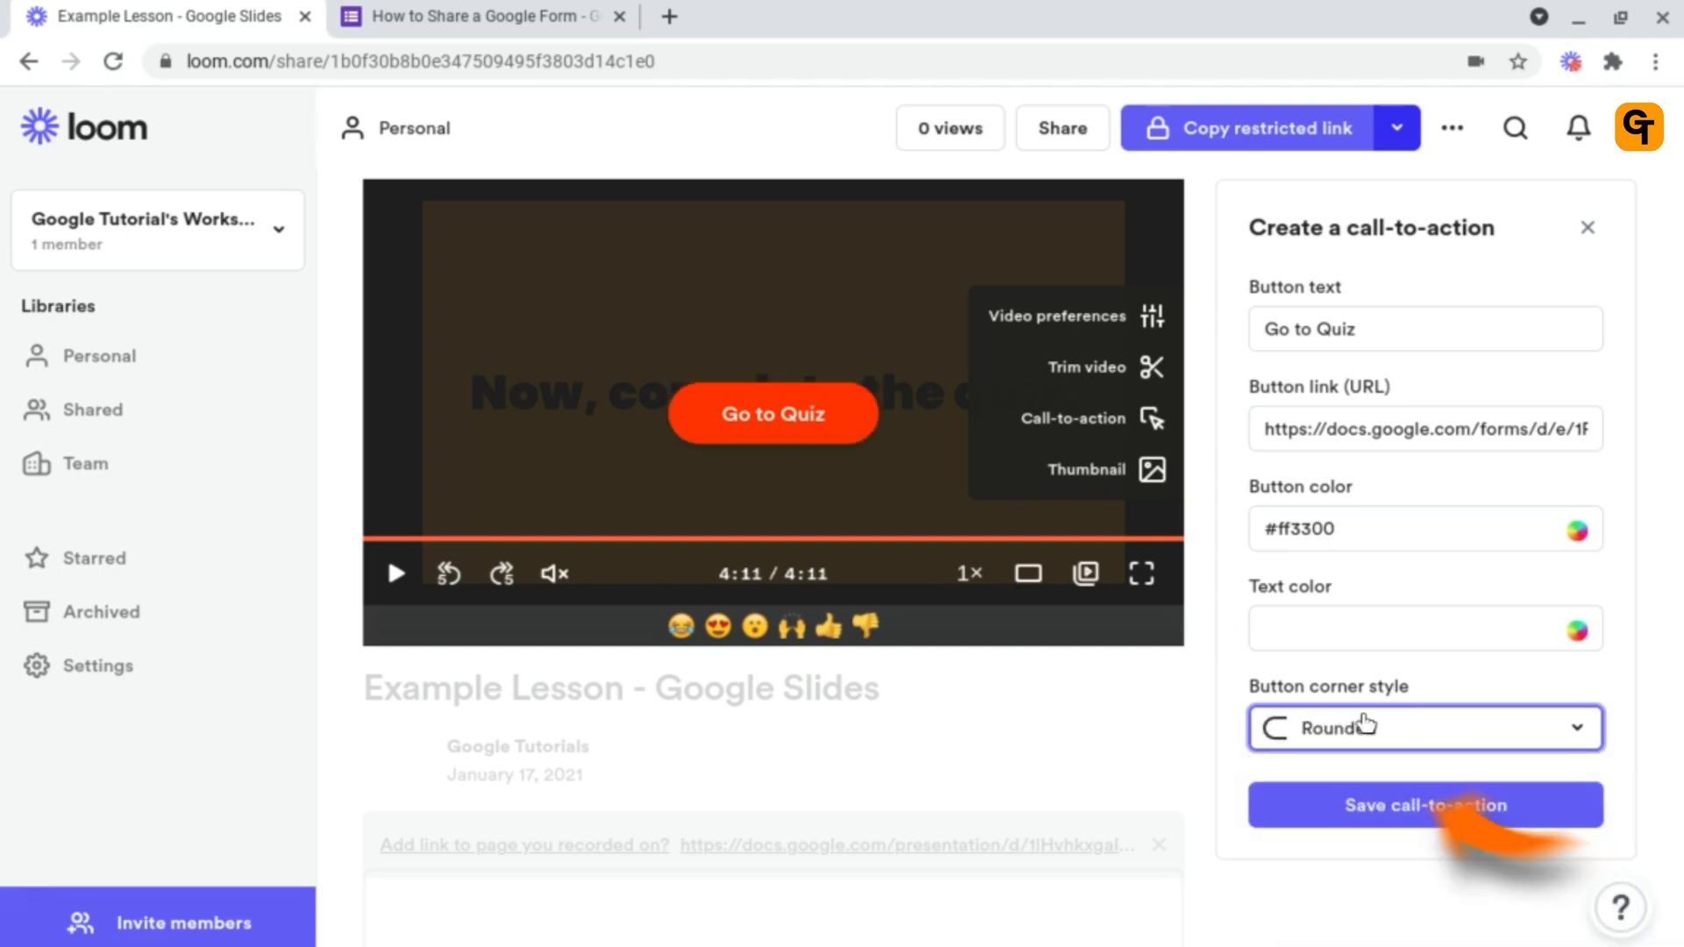
mouse_move(1364, 728)
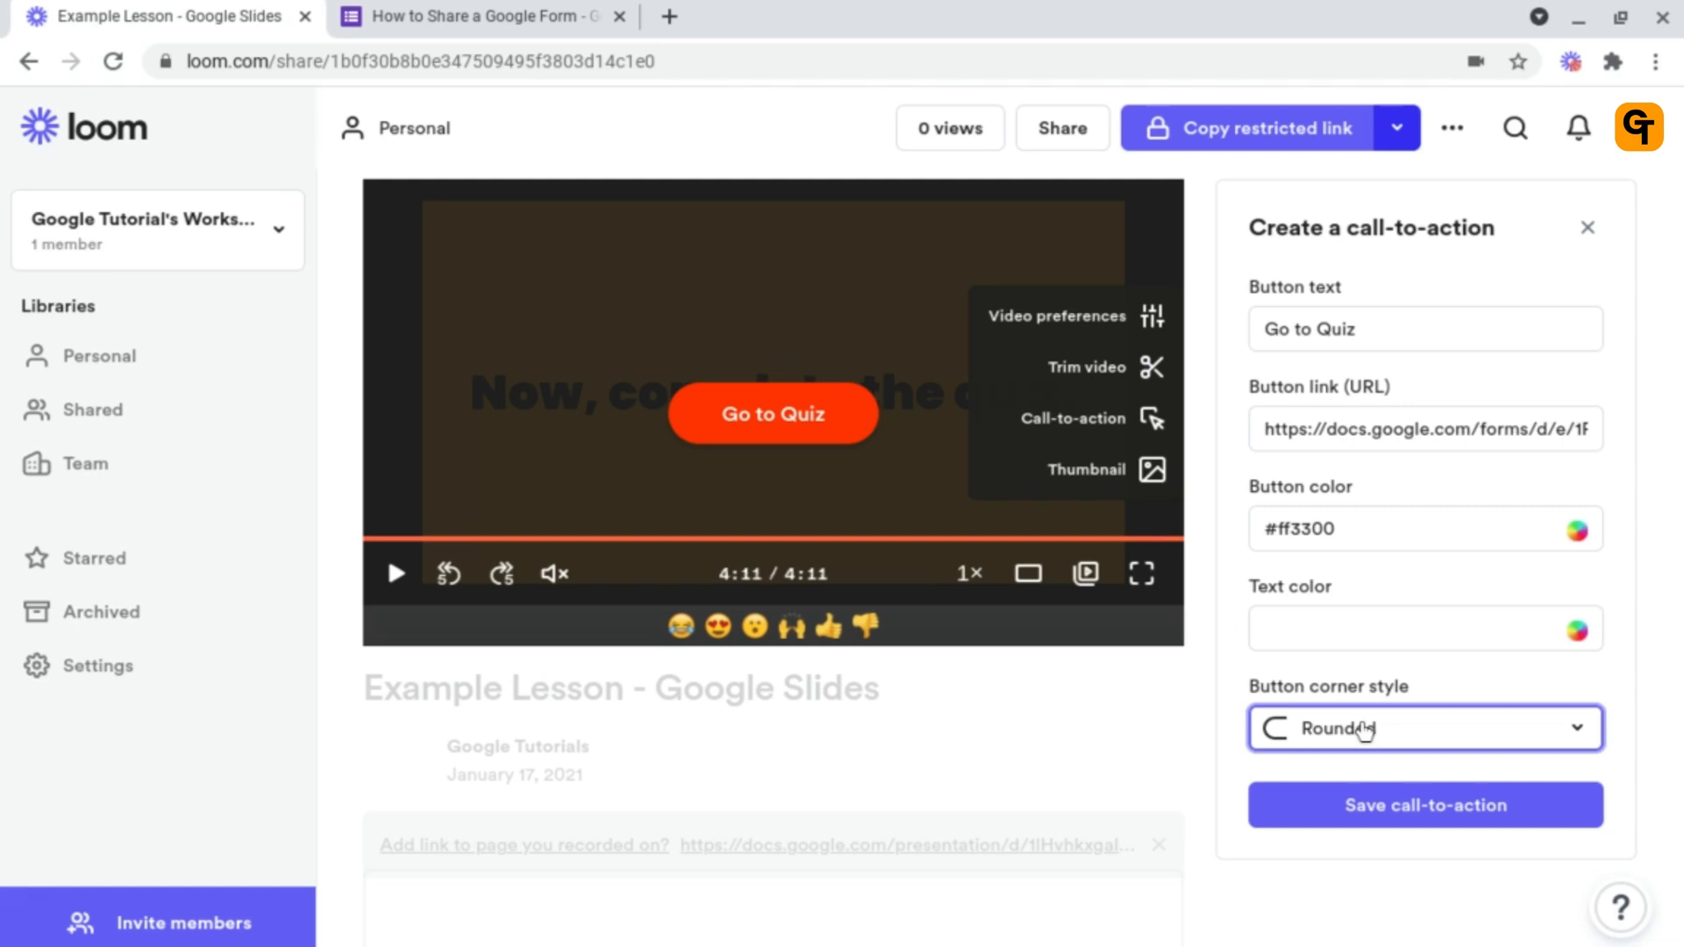
mouse_move(1364, 736)
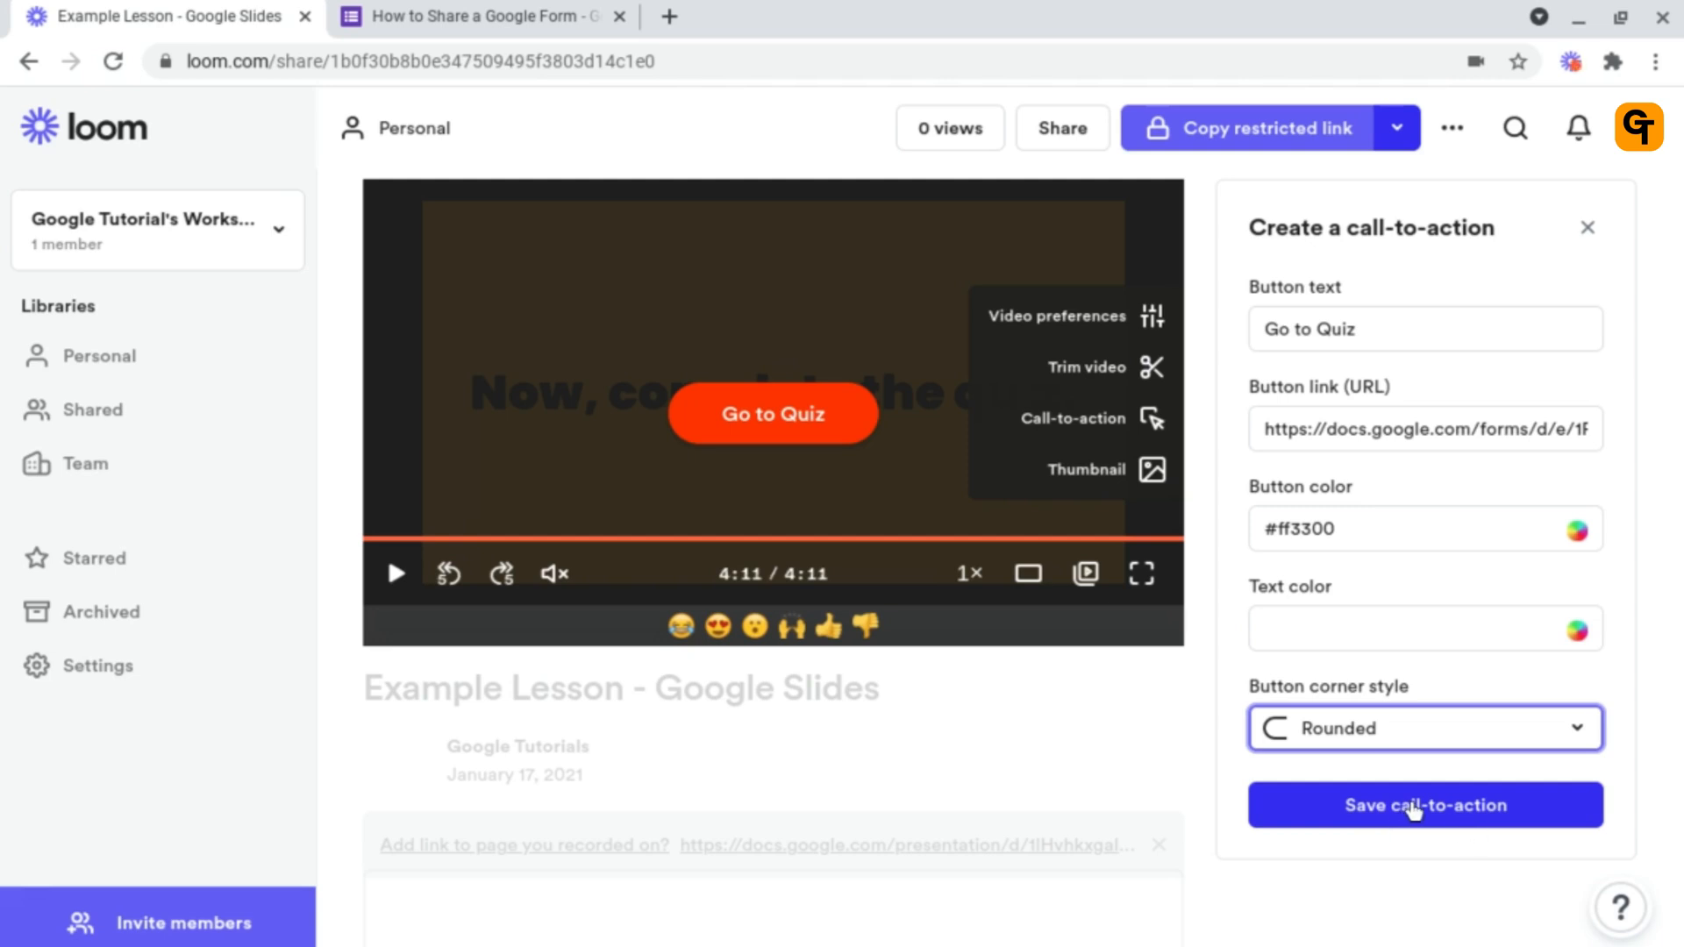
- Save the call-to-action and test that Go to Quiz opens the quiz form
click(1424, 804)
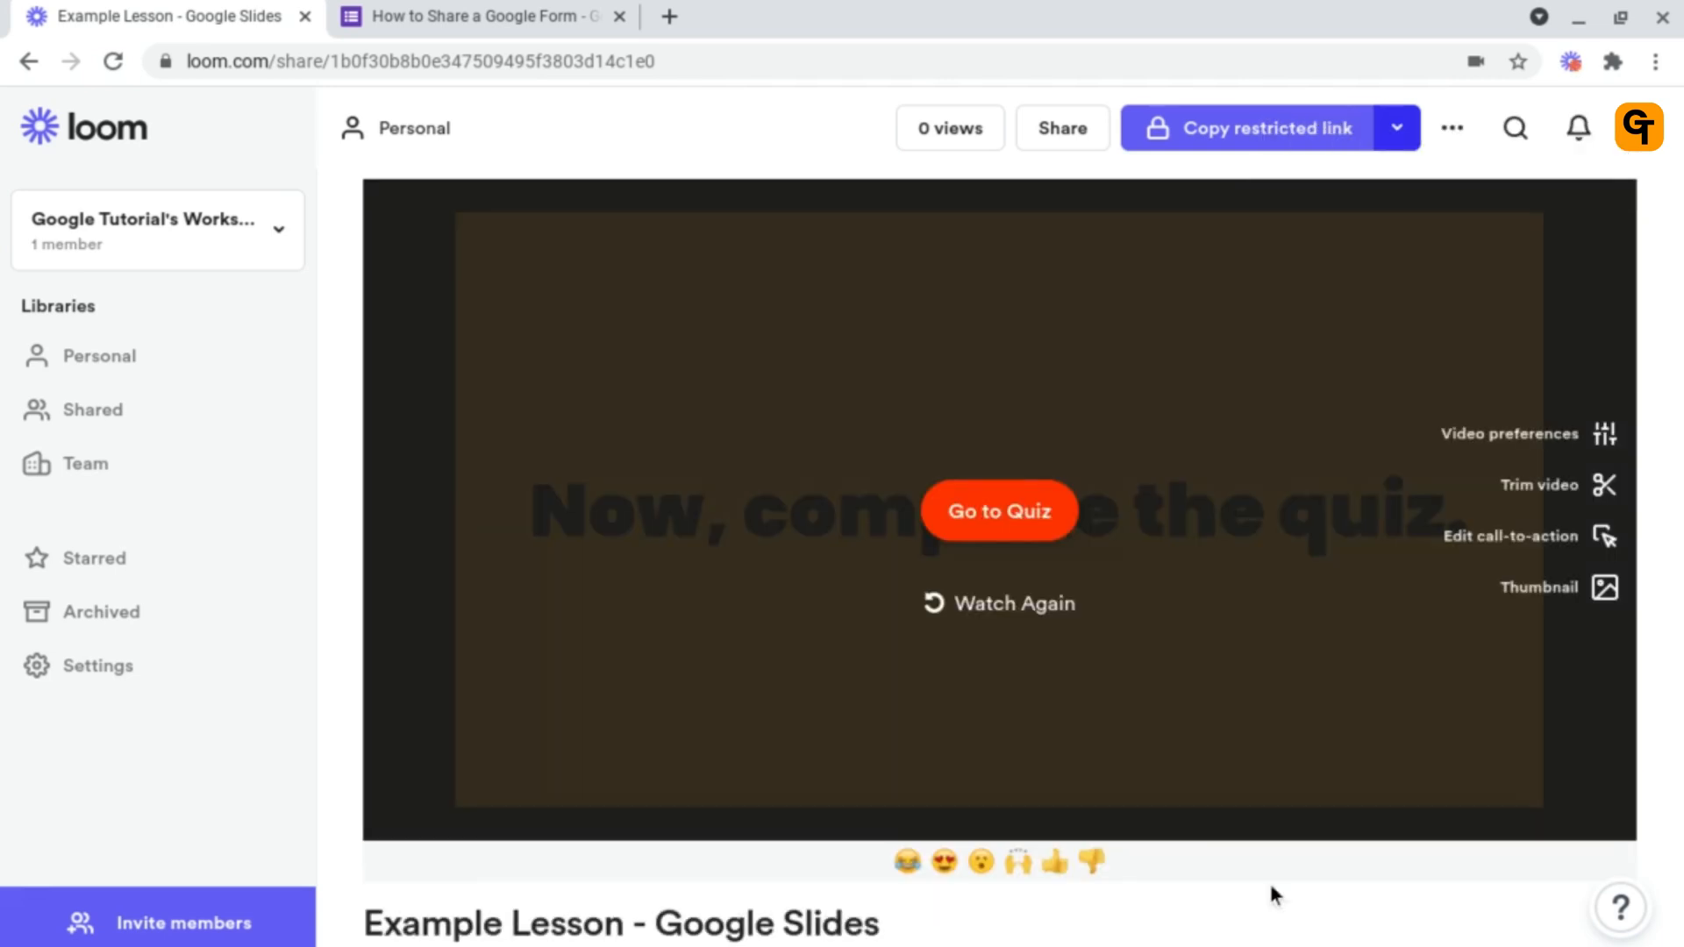
mouse_move(1133, 477)
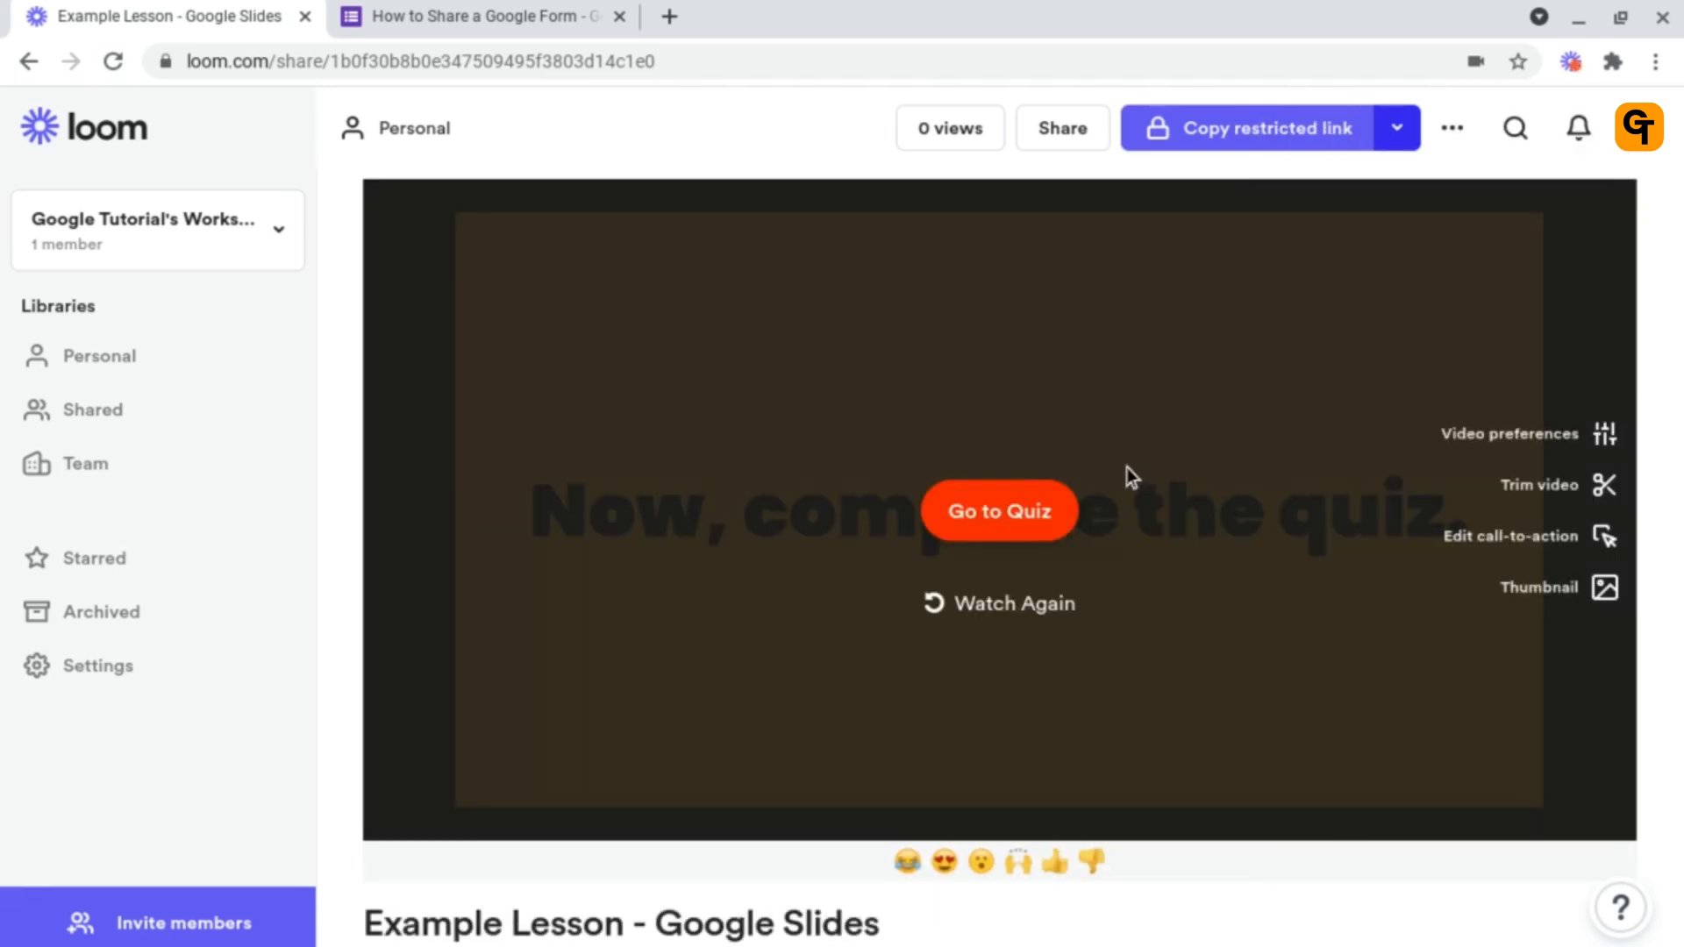
mouse_move(1090, 555)
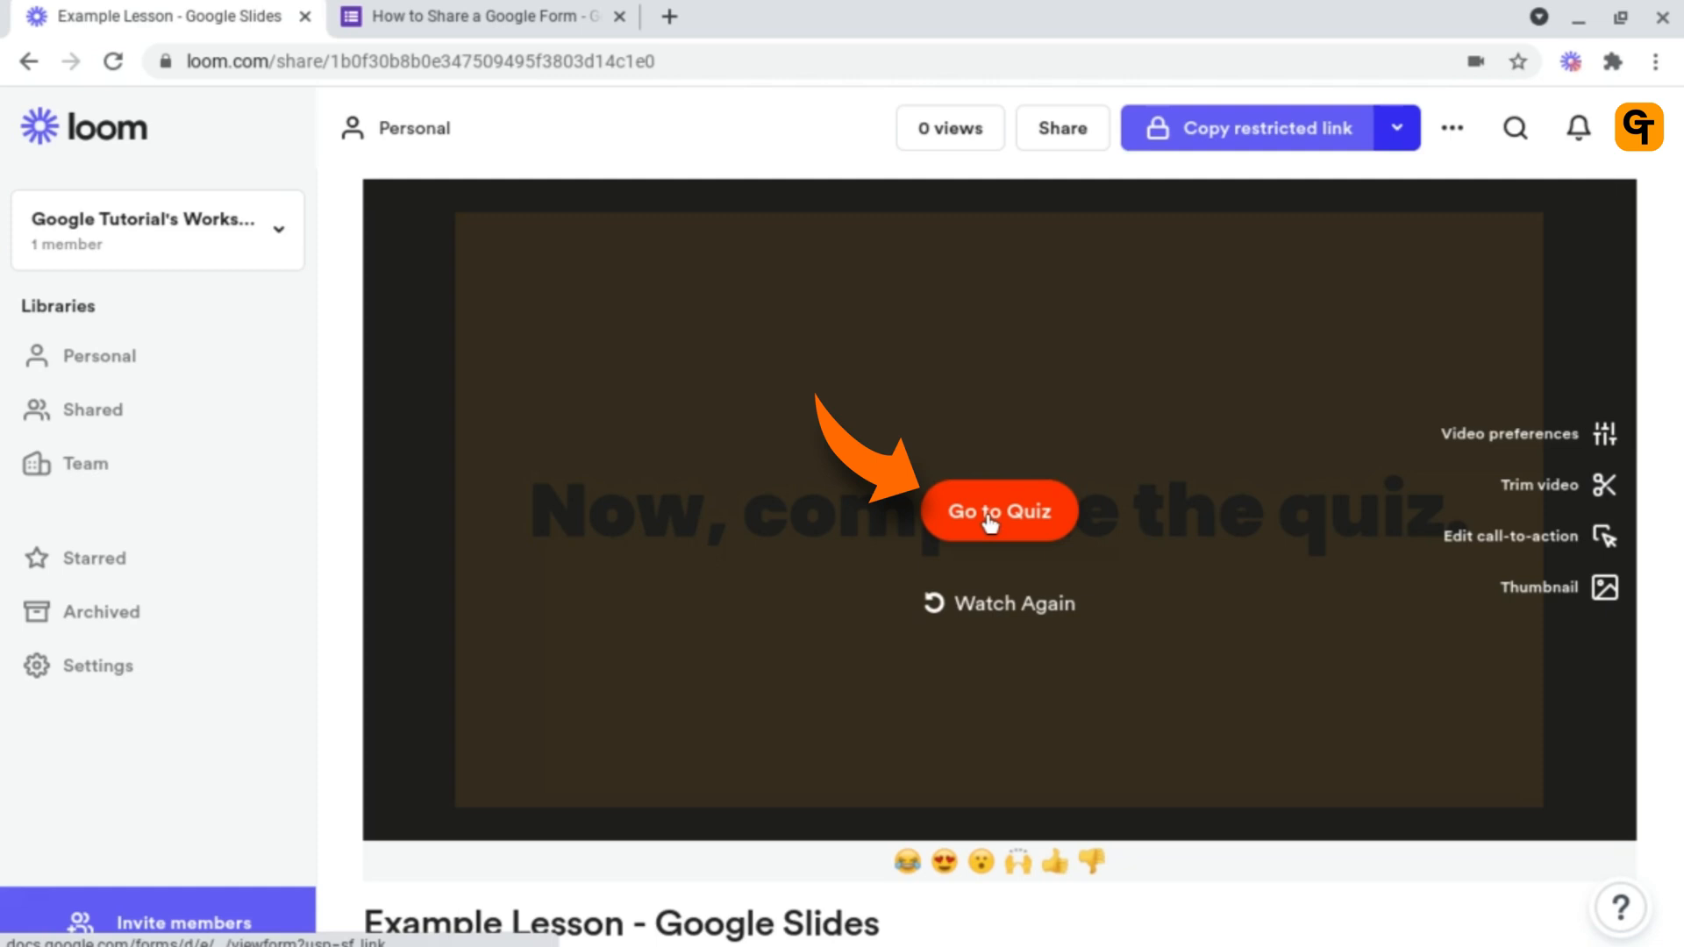
click(998, 510)
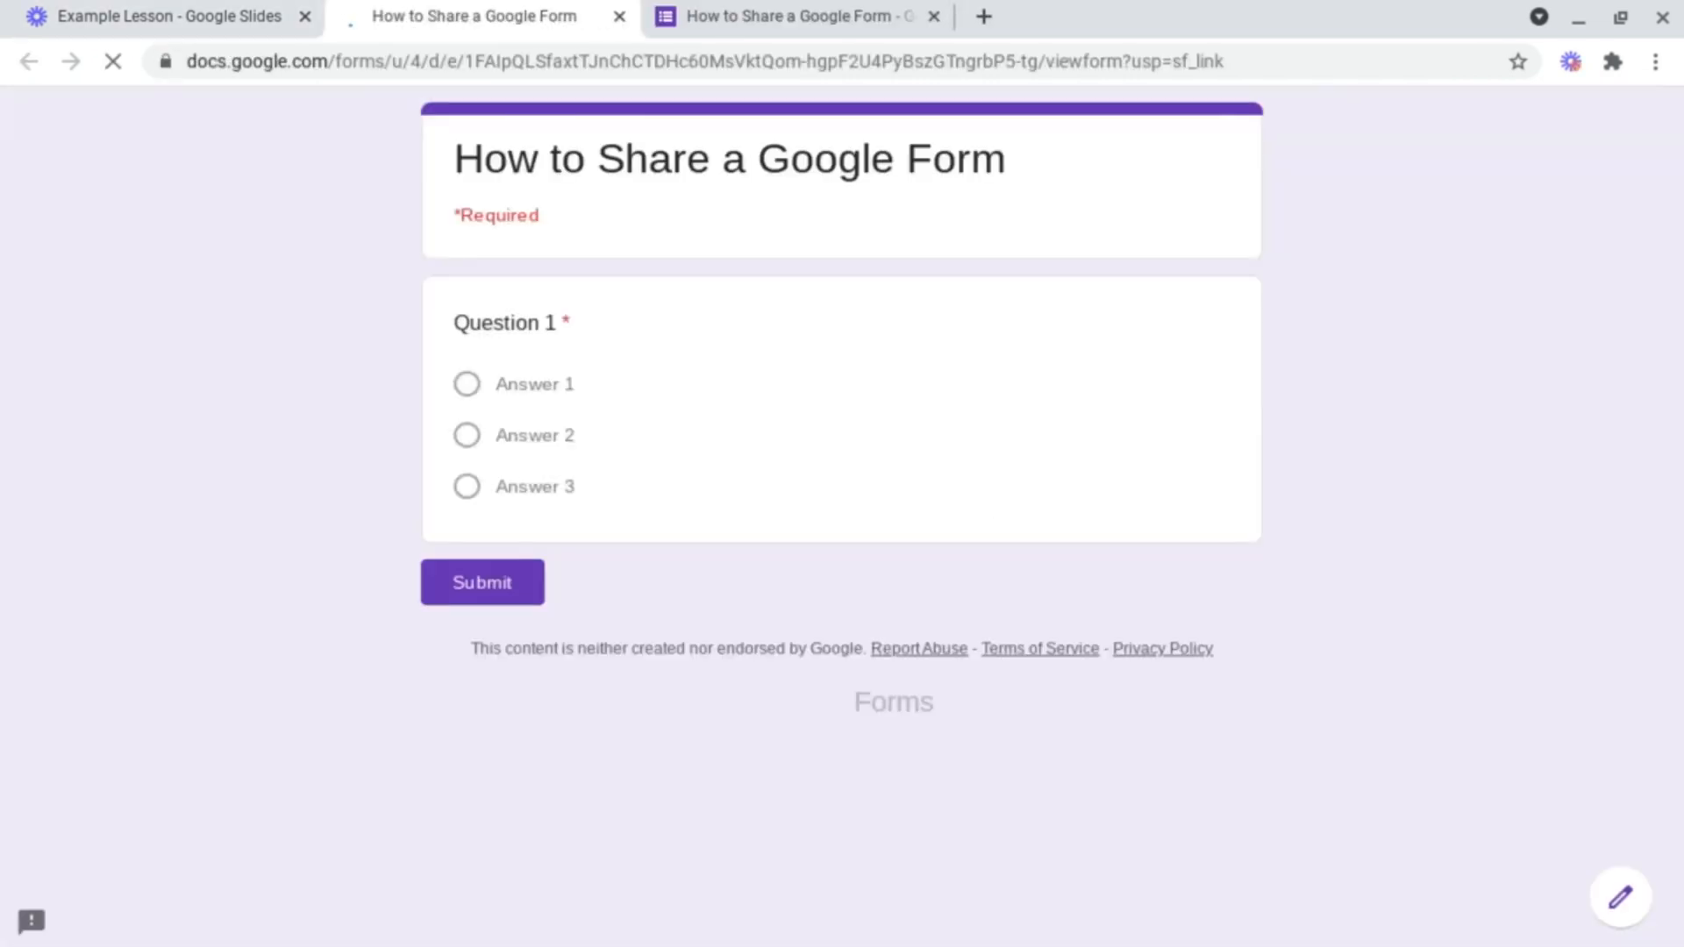